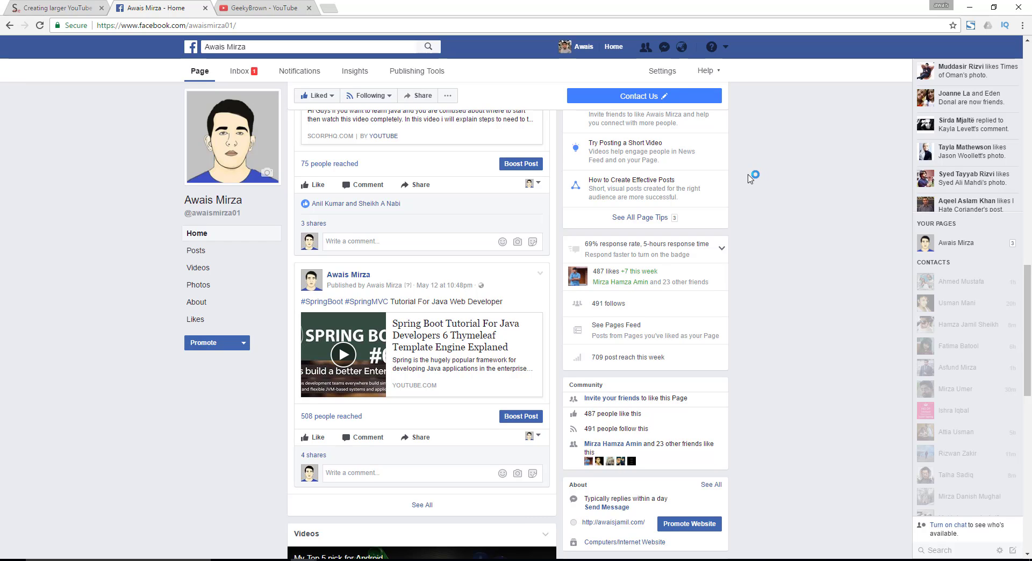
mouse_move(426, 273)
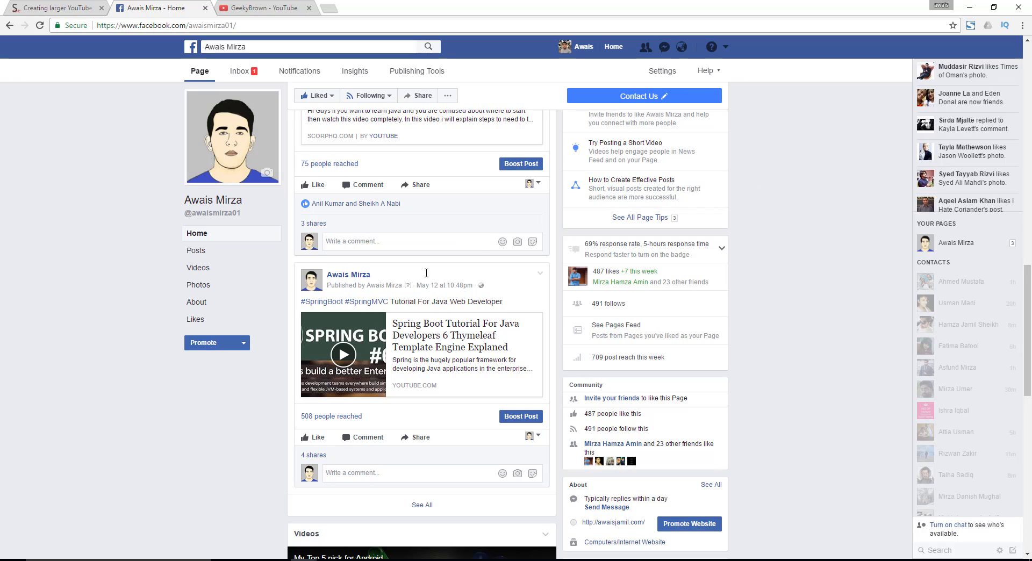
mouse_move(448, 302)
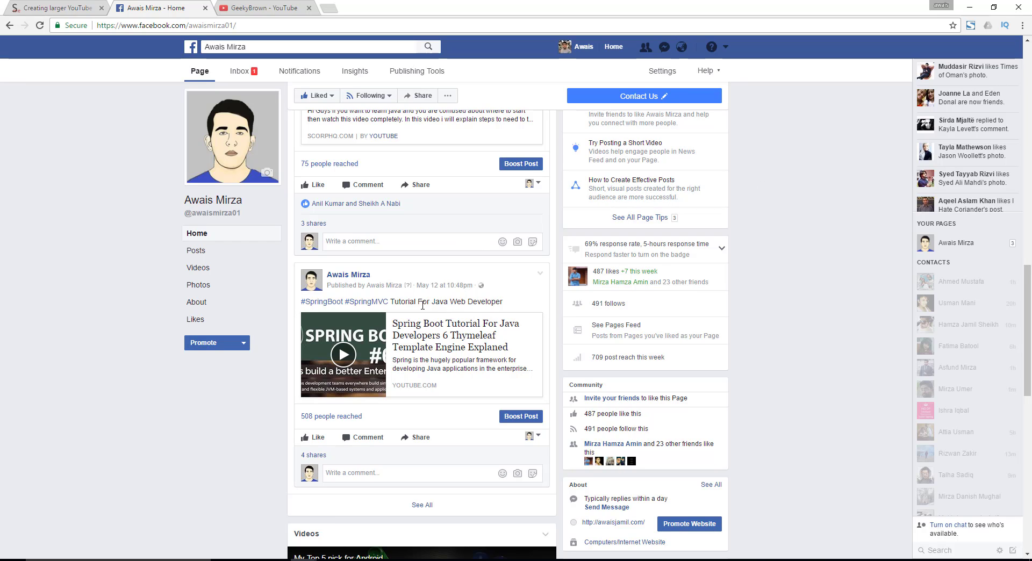
mouse_move(427, 301)
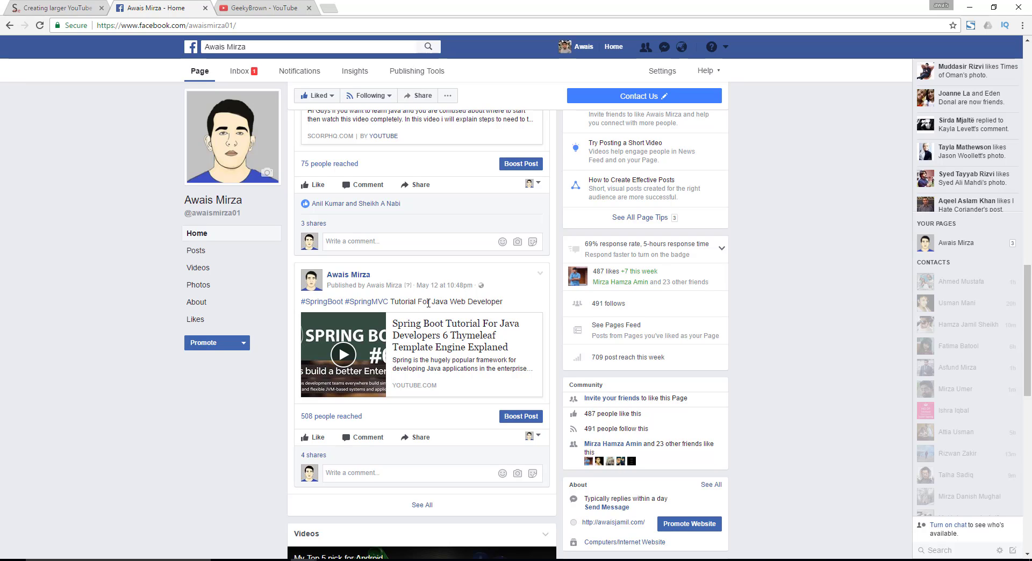
mouse_move(407, 302)
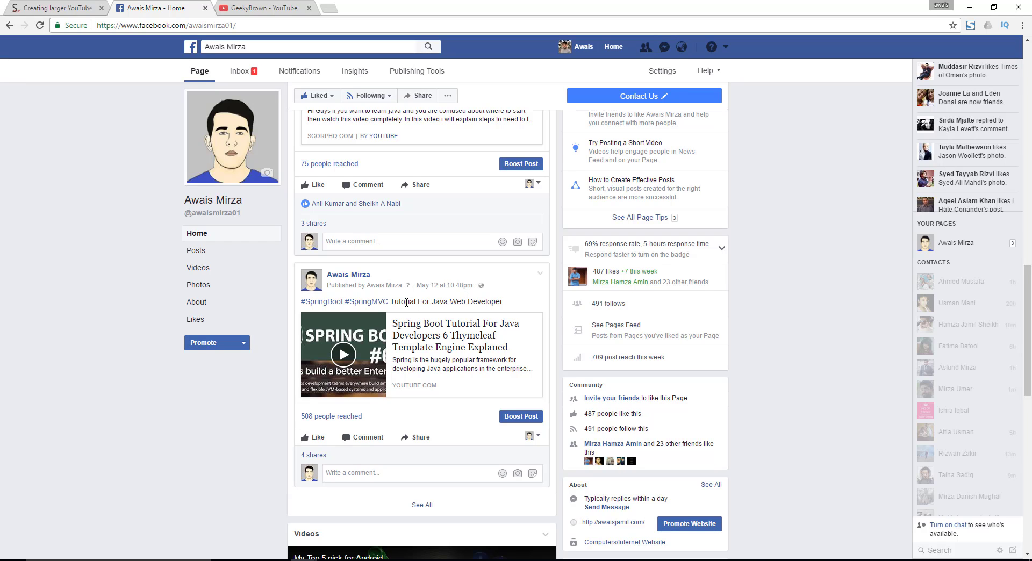
mouse_move(305, 393)
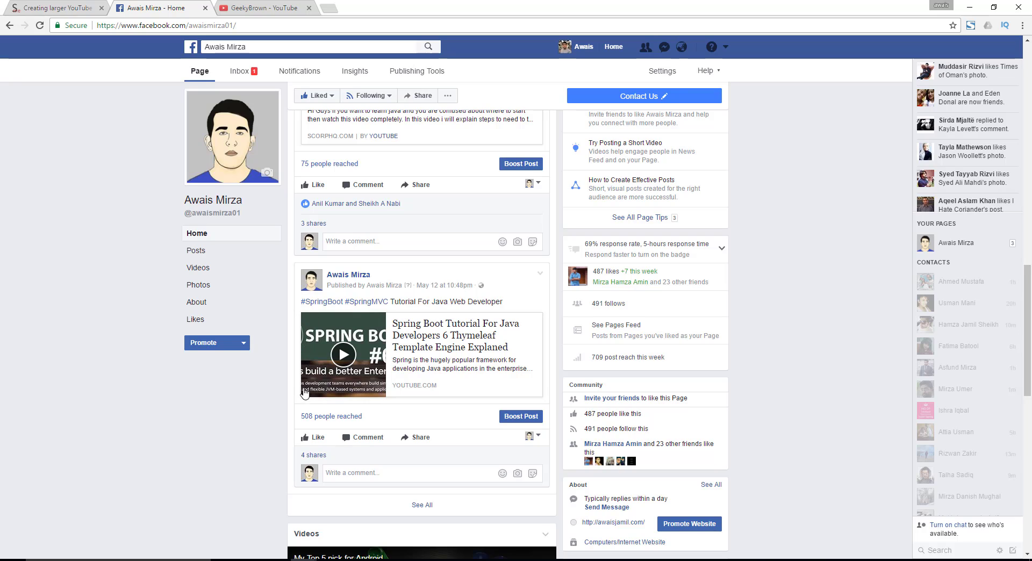
mouse_move(304, 313)
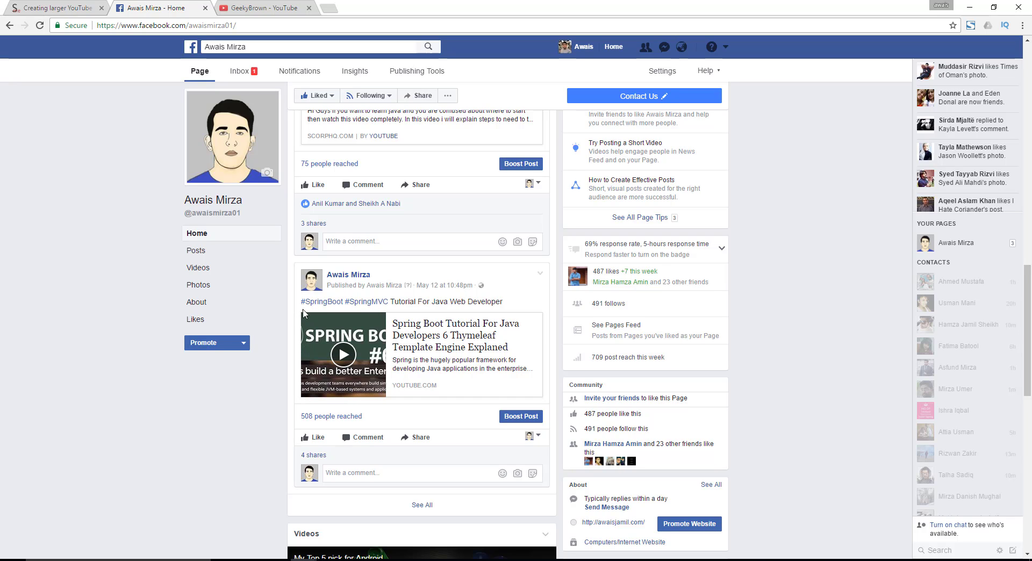
mouse_move(356, 312)
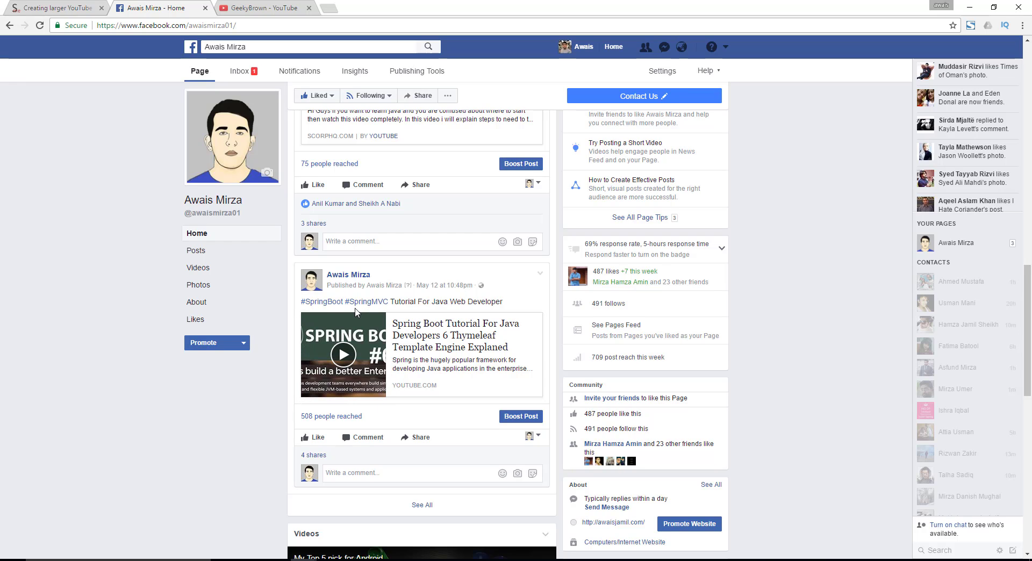
mouse_move(343, 354)
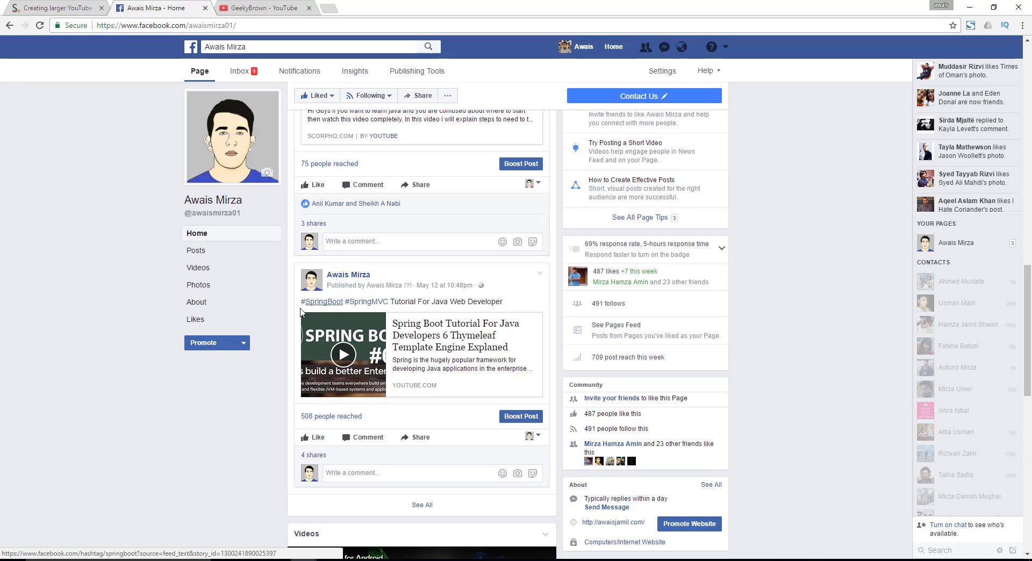
mouse_move(495, 438)
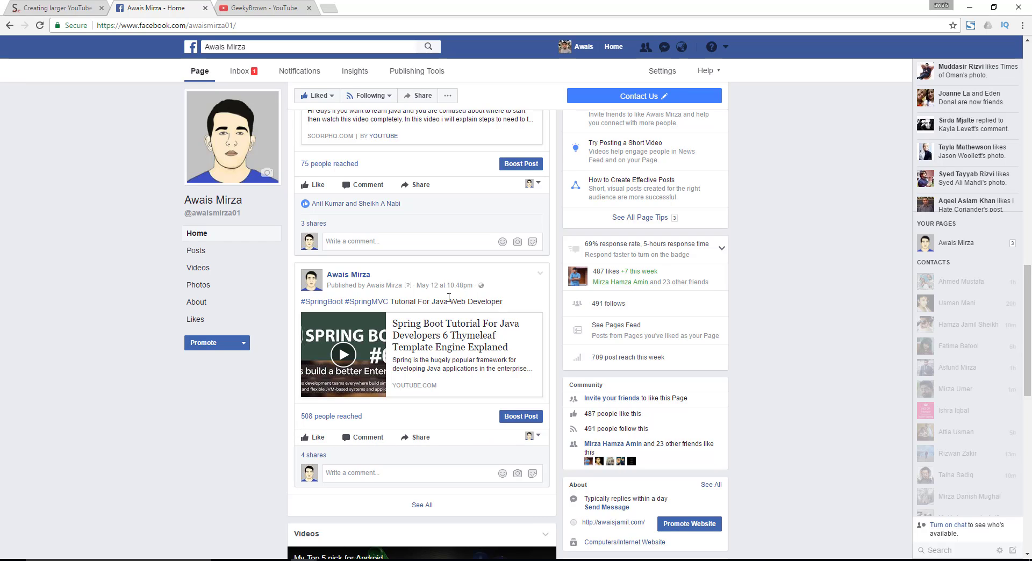
mouse_move(465, 301)
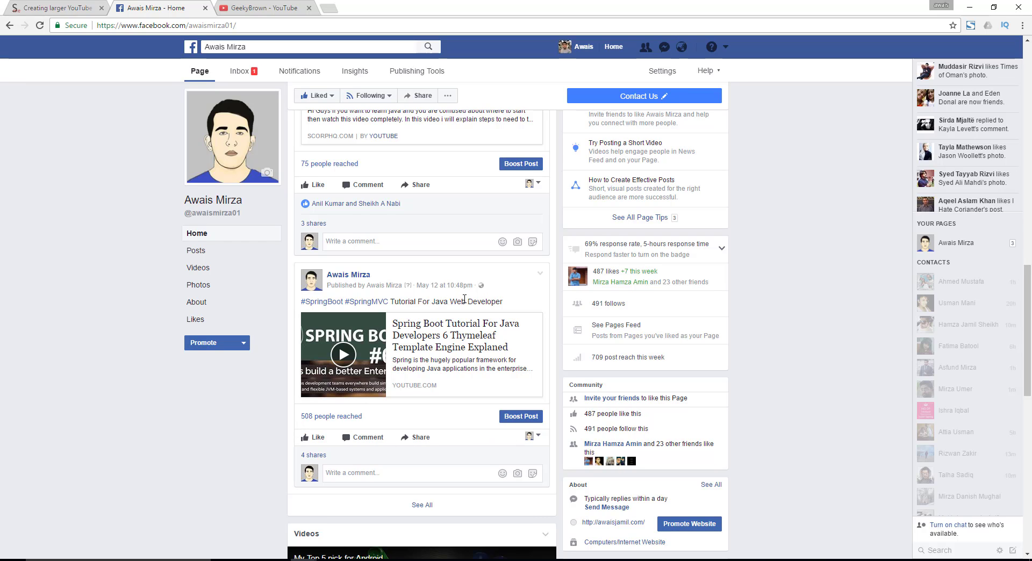
mouse_move(386, 408)
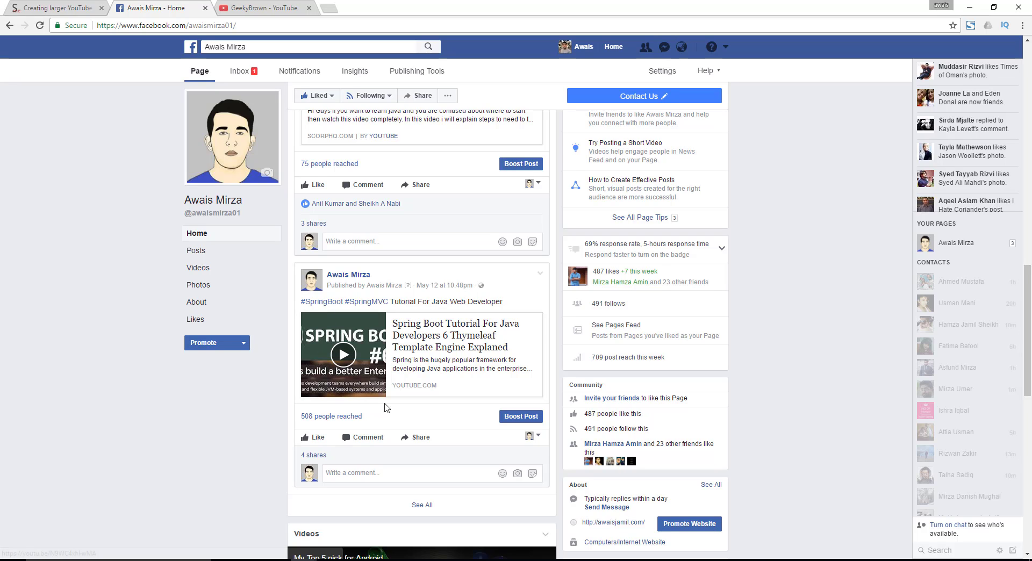
mouse_move(492, 292)
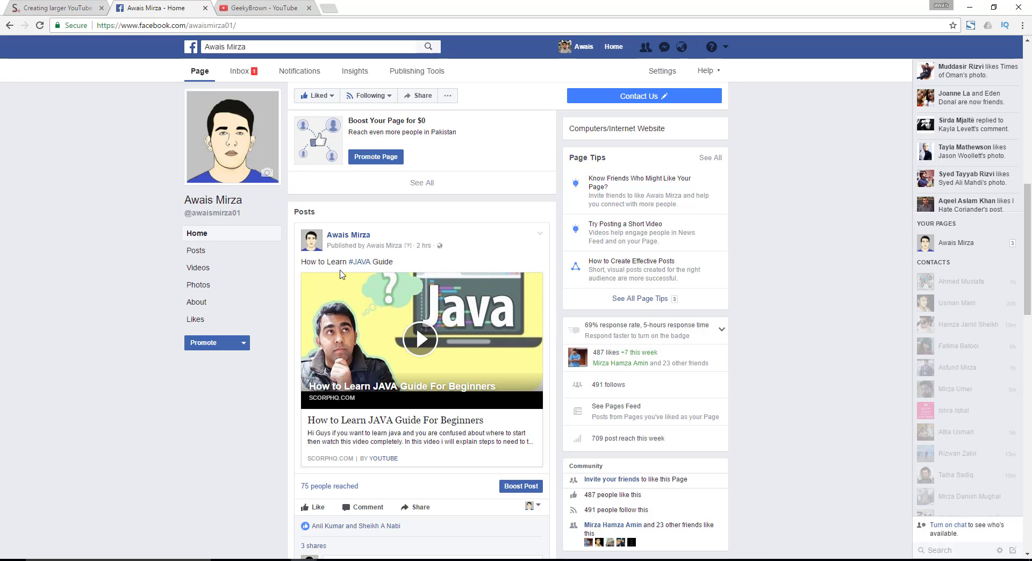
mouse_move(541, 435)
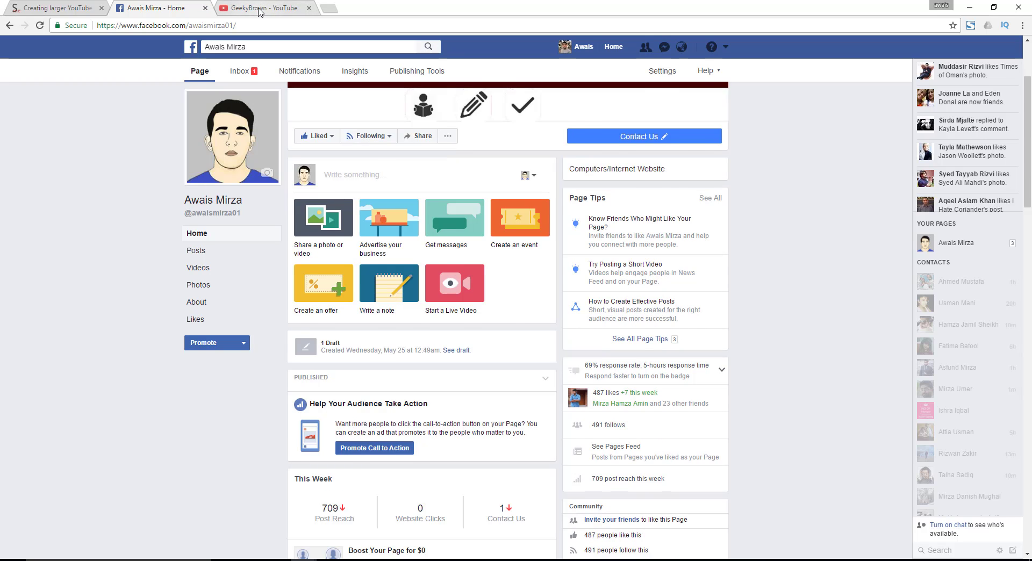
Copy the Trello tutorial video's link from the YouTube channel uploads.
click(261, 9)
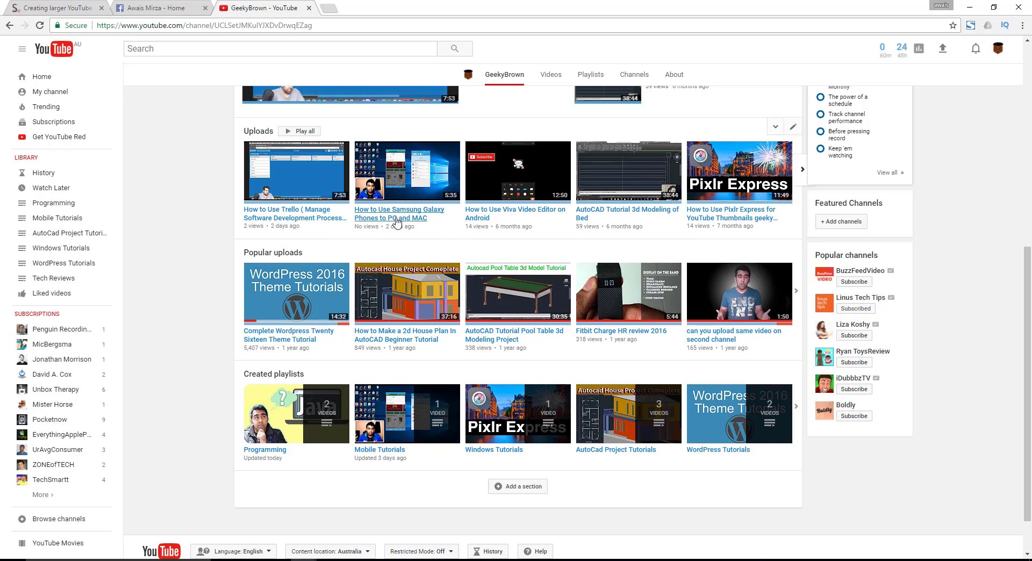
right_click(302, 218)
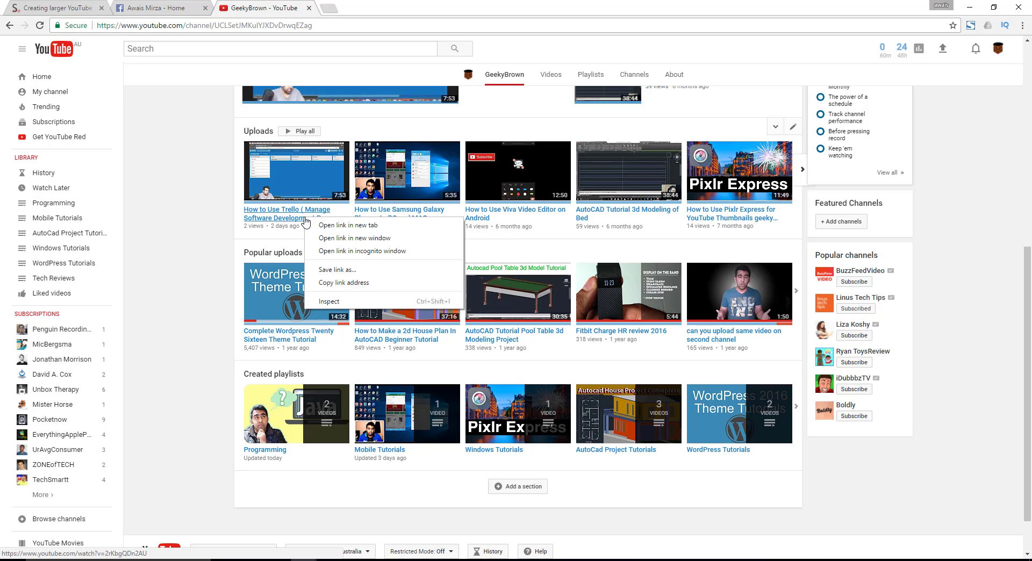
click(156, 7)
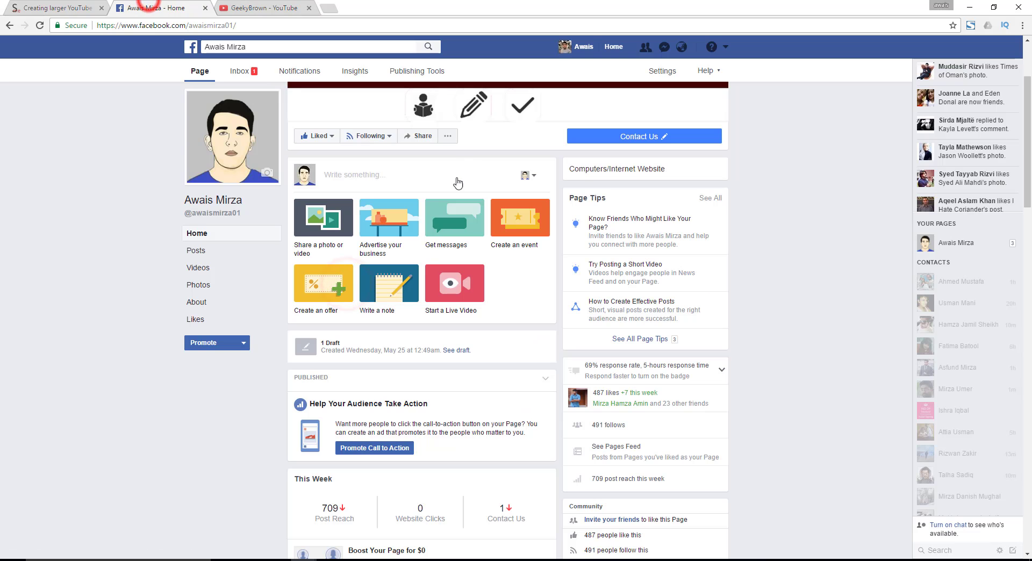
right_click(377, 174)
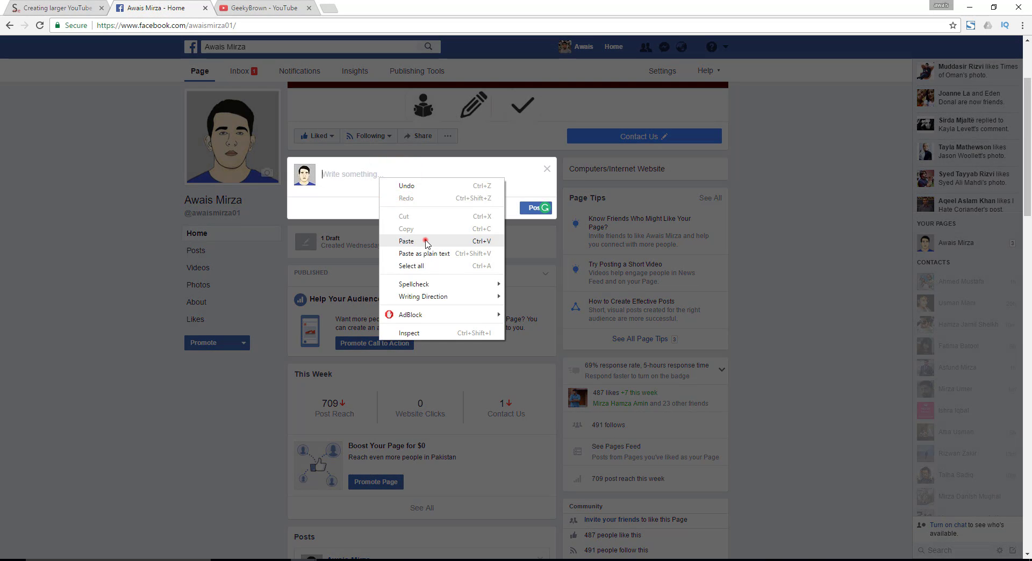
click(407, 241)
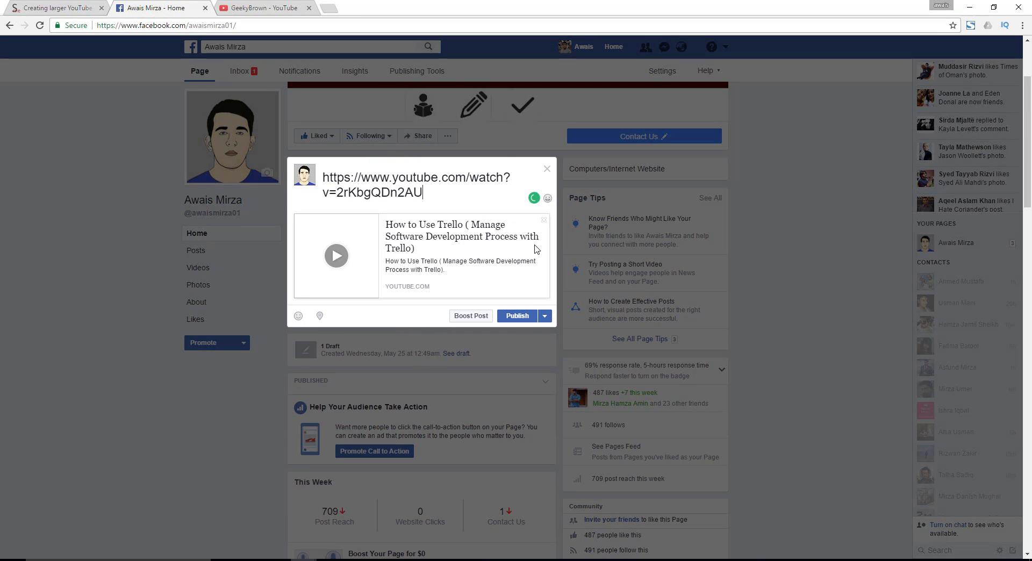
mouse_move(373, 312)
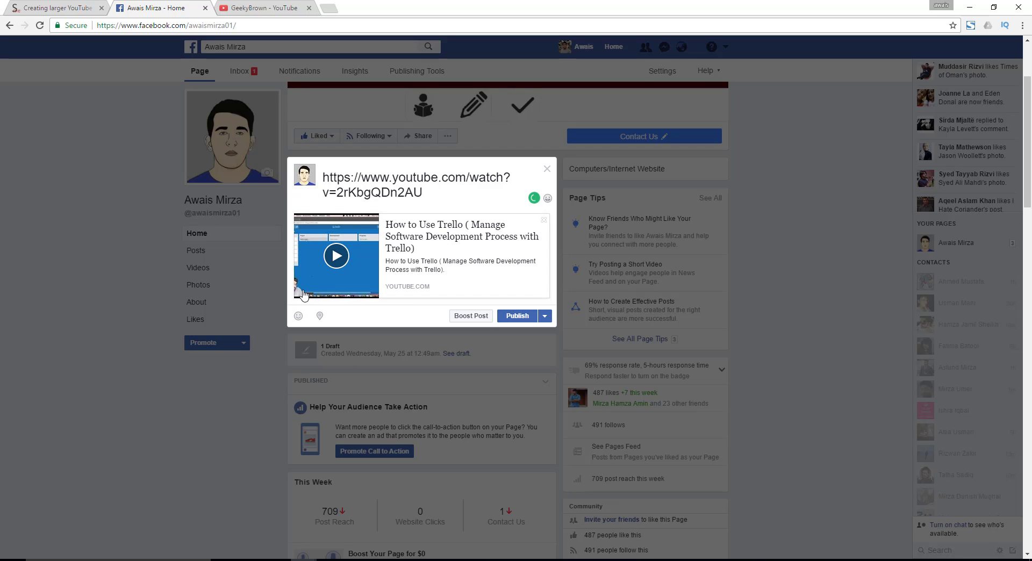
mouse_move(566, 216)
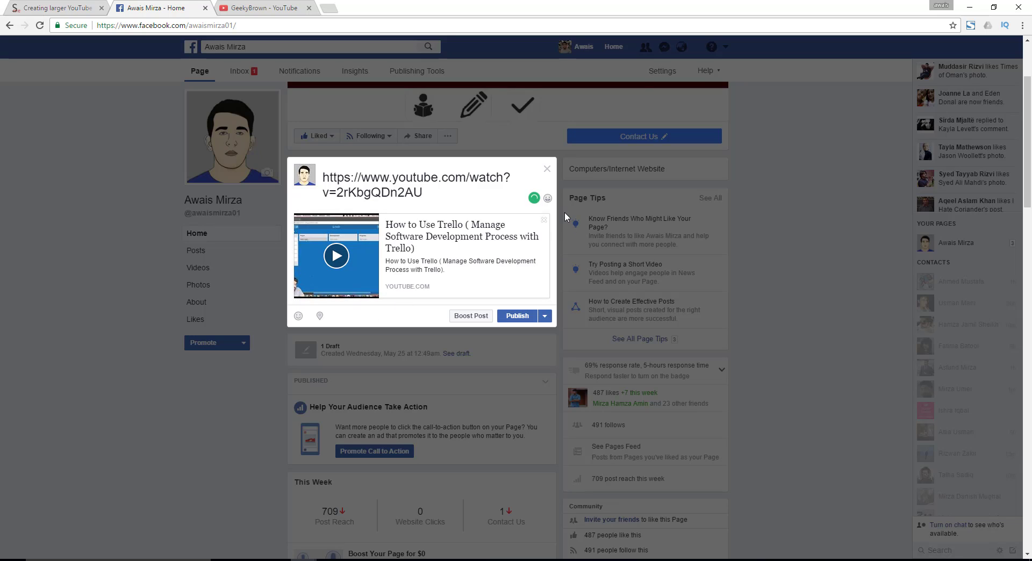
mouse_move(356, 200)
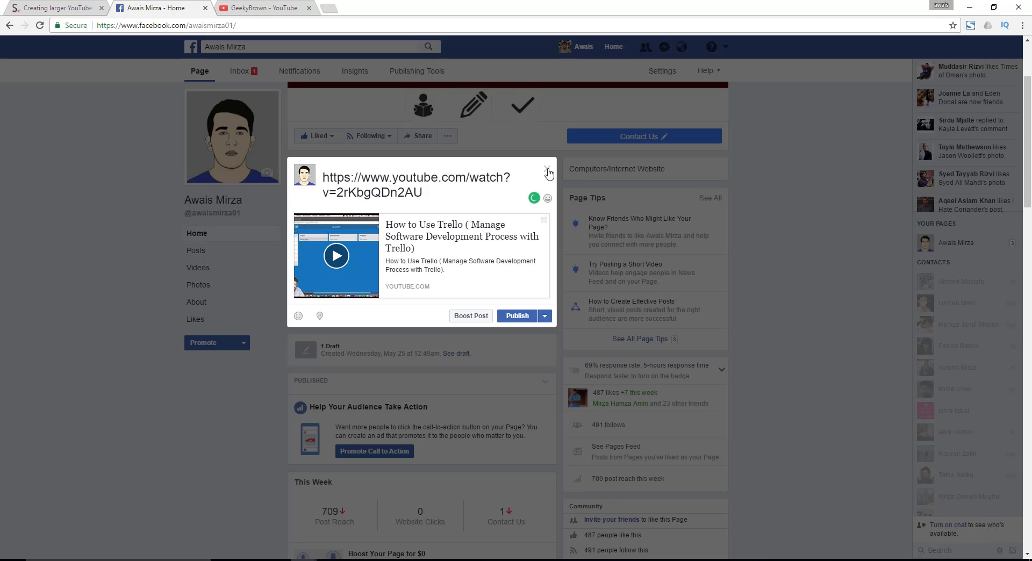
click(547, 171)
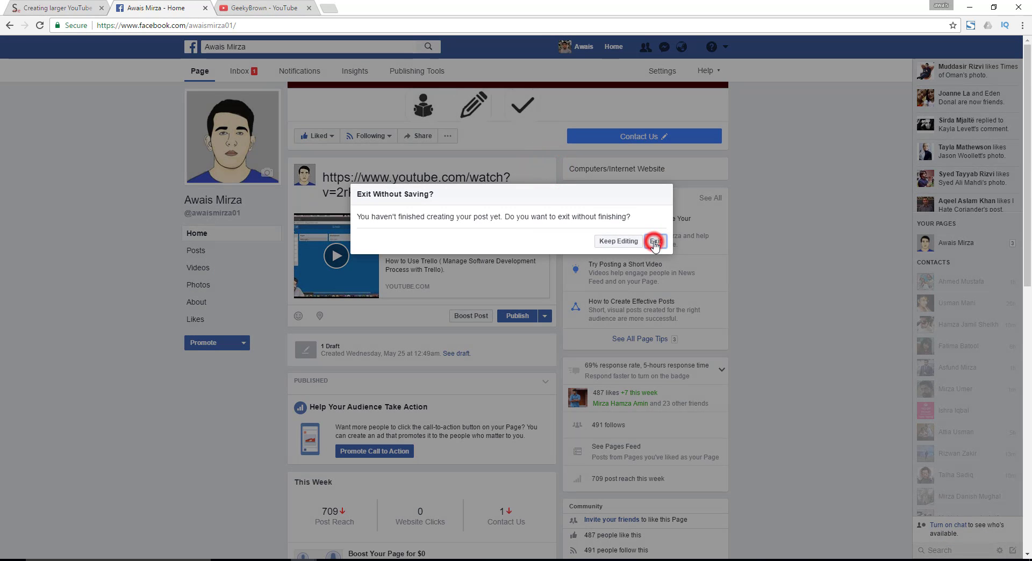
click(654, 241)
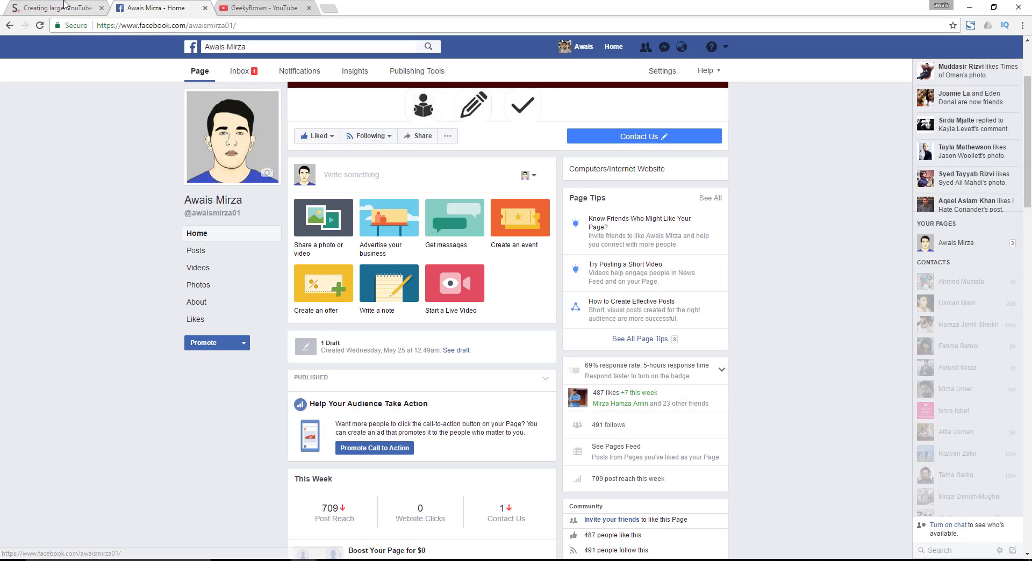
Check the scorphq.com generator showing the Trello URL and thumbnail, then return to YouTube uploads.
click(51, 8)
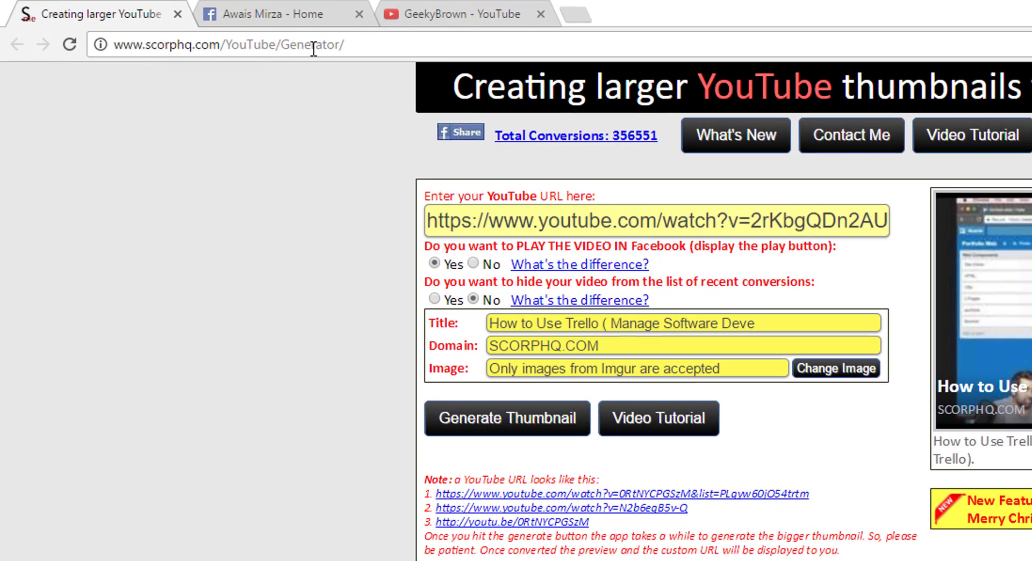
click(507, 418)
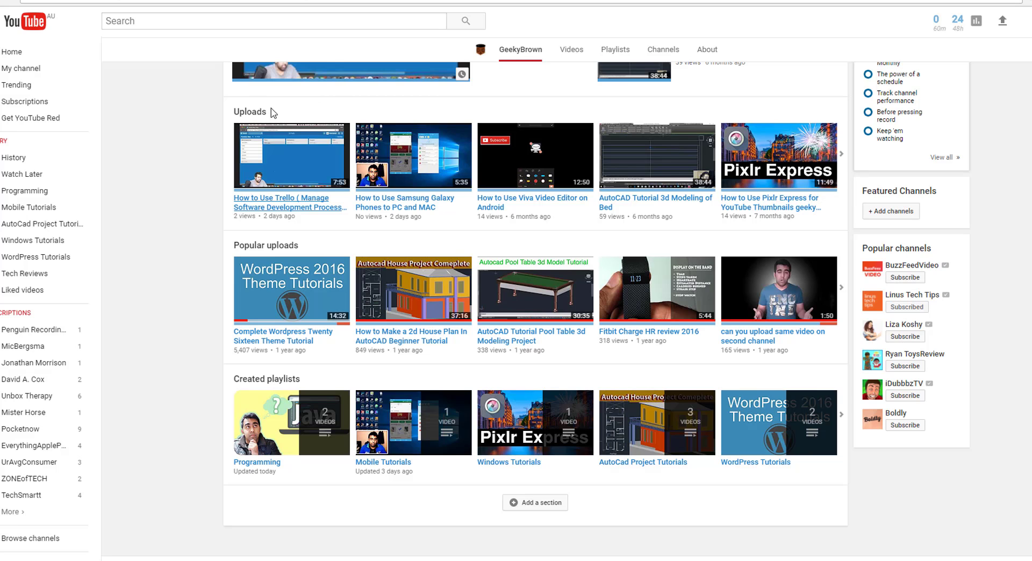
mouse_move(313, 203)
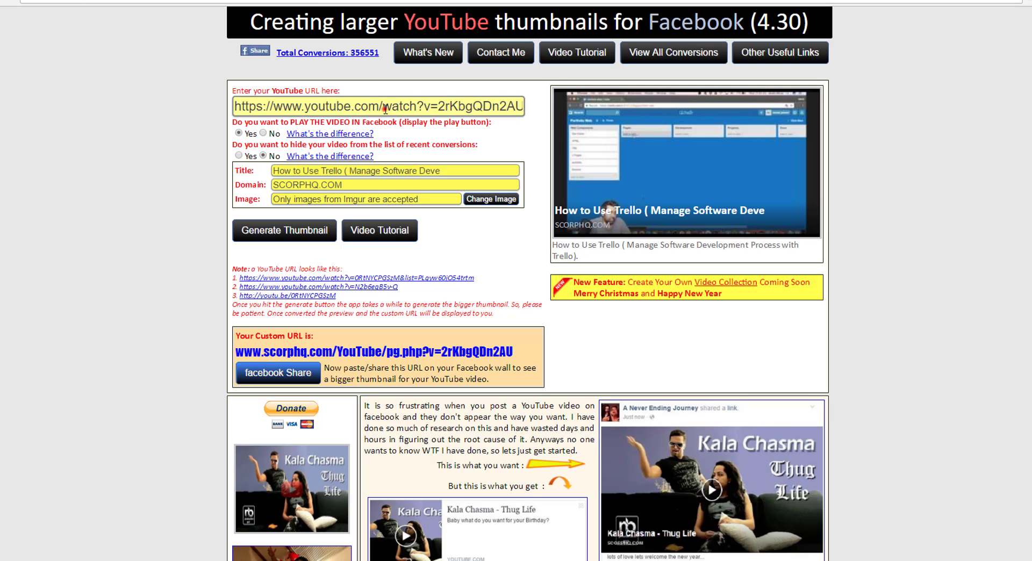
Convert the WordPress Twenty Sixteen video link on scorphq.com and copy the custom share URL.
right_click(386, 106)
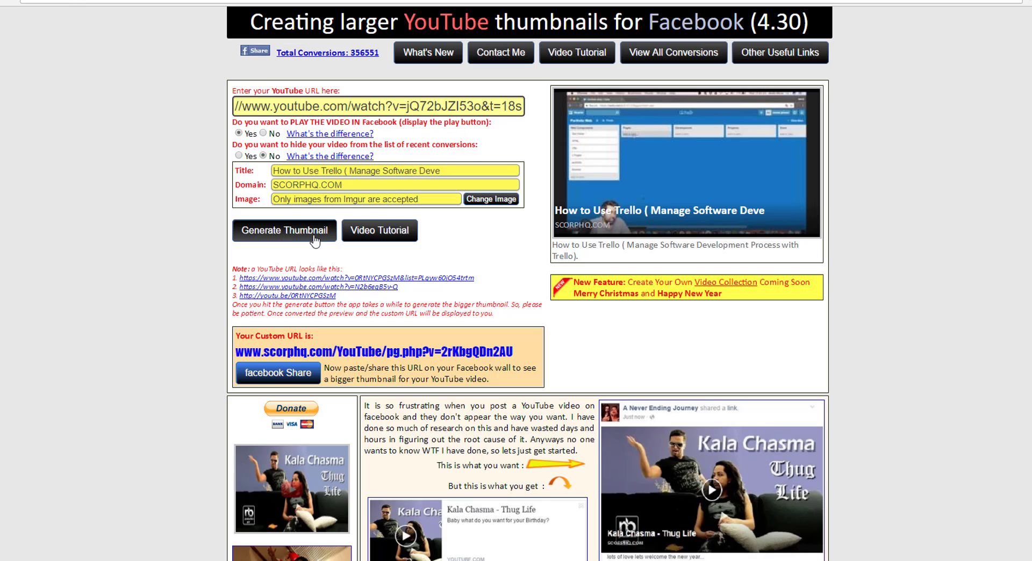
click(285, 231)
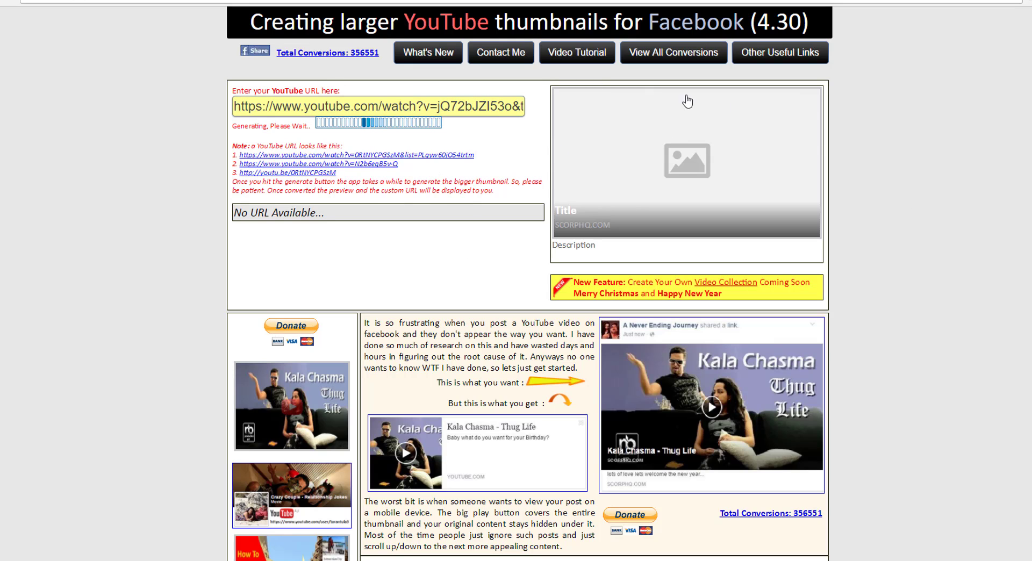
mouse_move(252, 246)
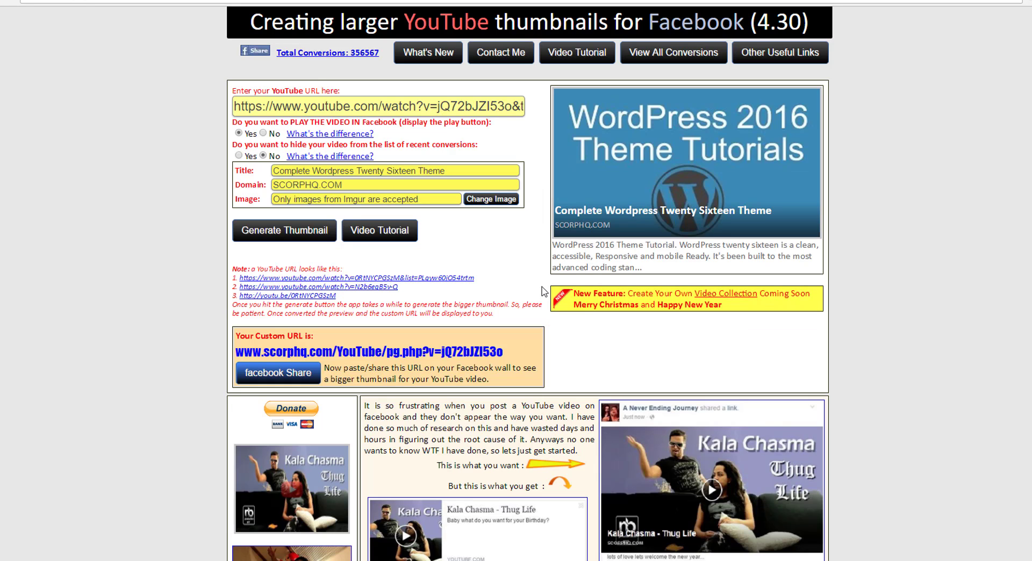
mouse_move(569, 246)
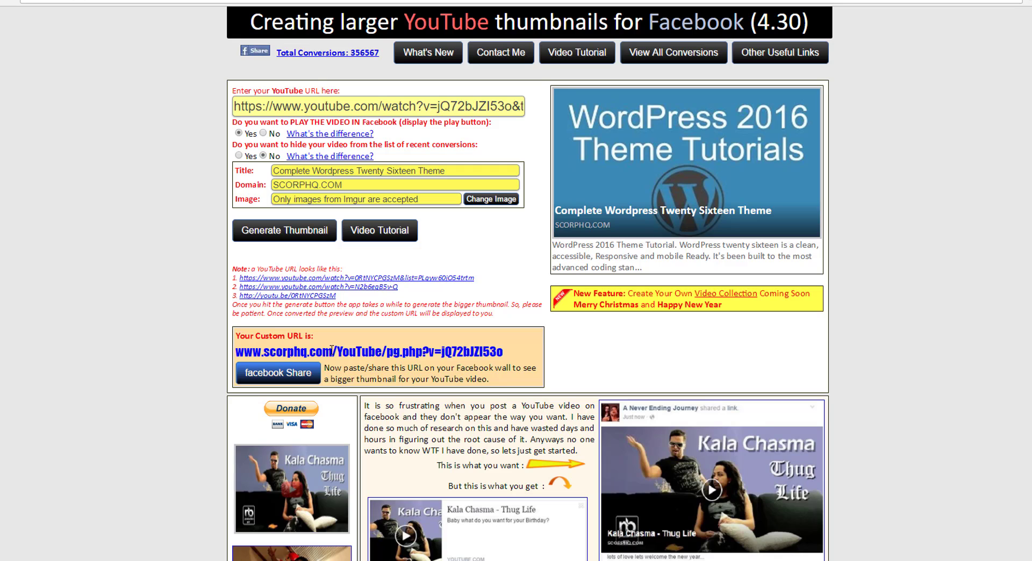
double_click(421, 351)
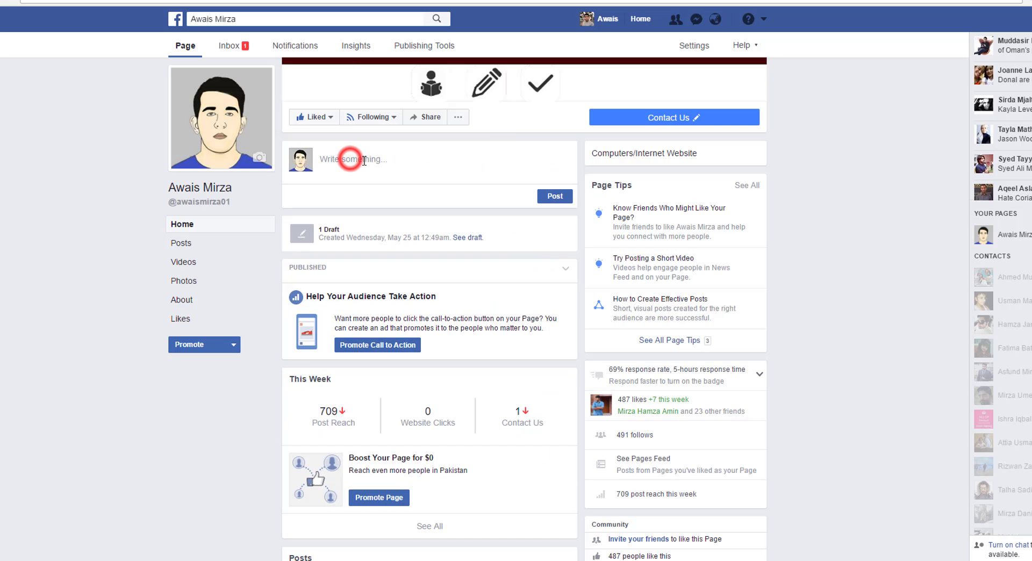
text(www.scorphq.com/YouTube/pg.php?v=jQ72bJZI53o)
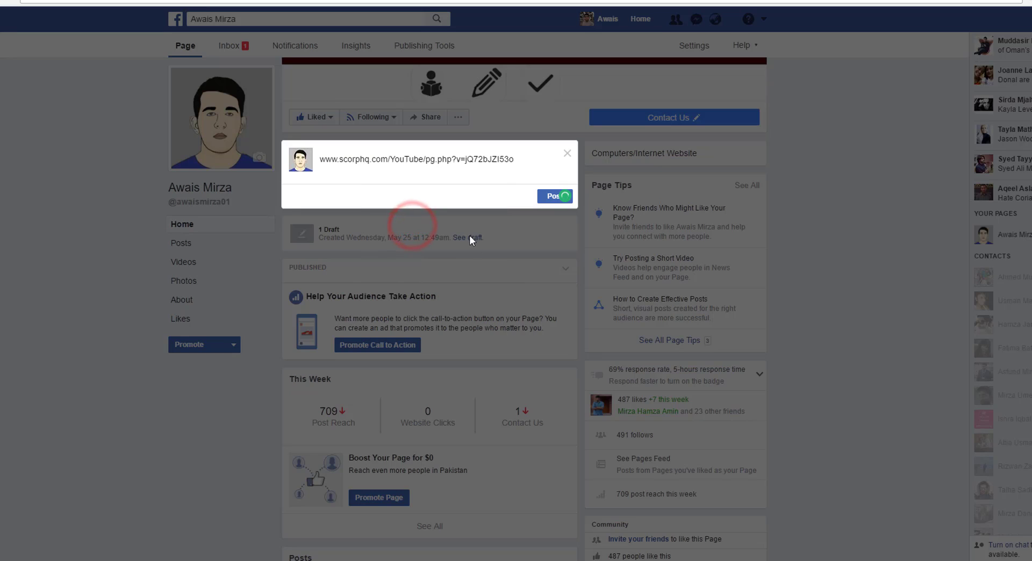
mouse_move(647, 257)
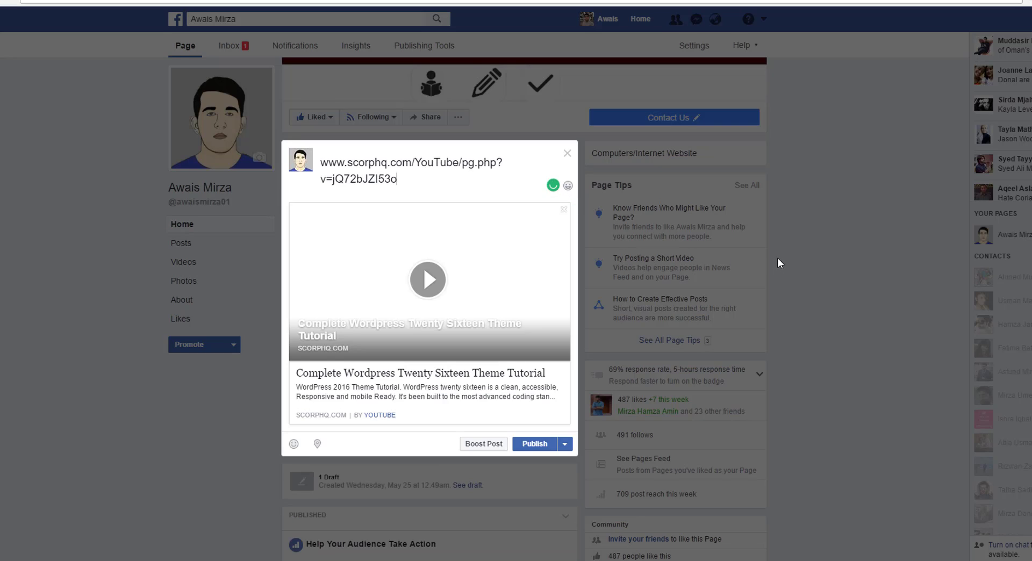
mouse_move(600, 340)
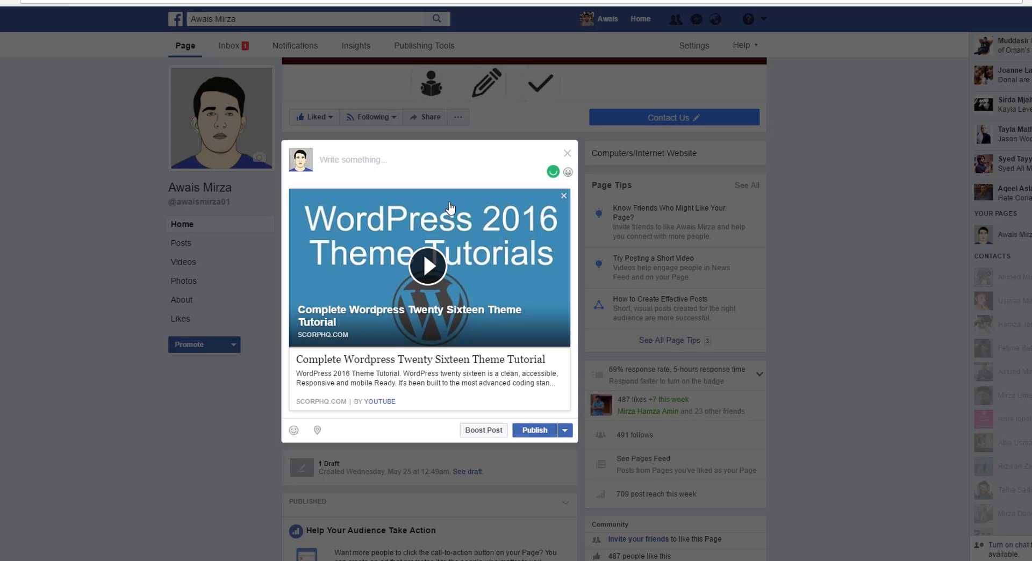
text(Wordp)
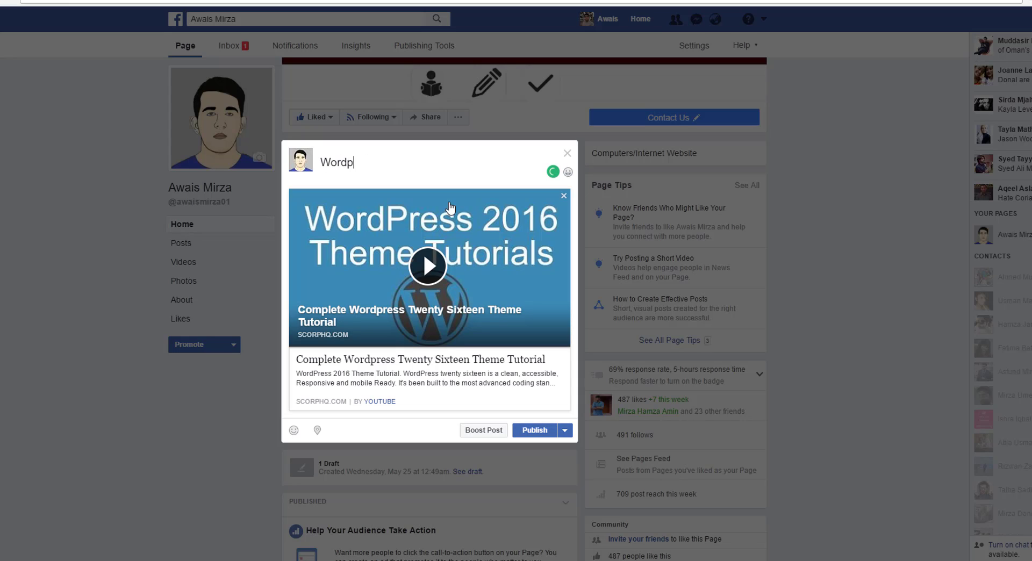
text(WordPress T)
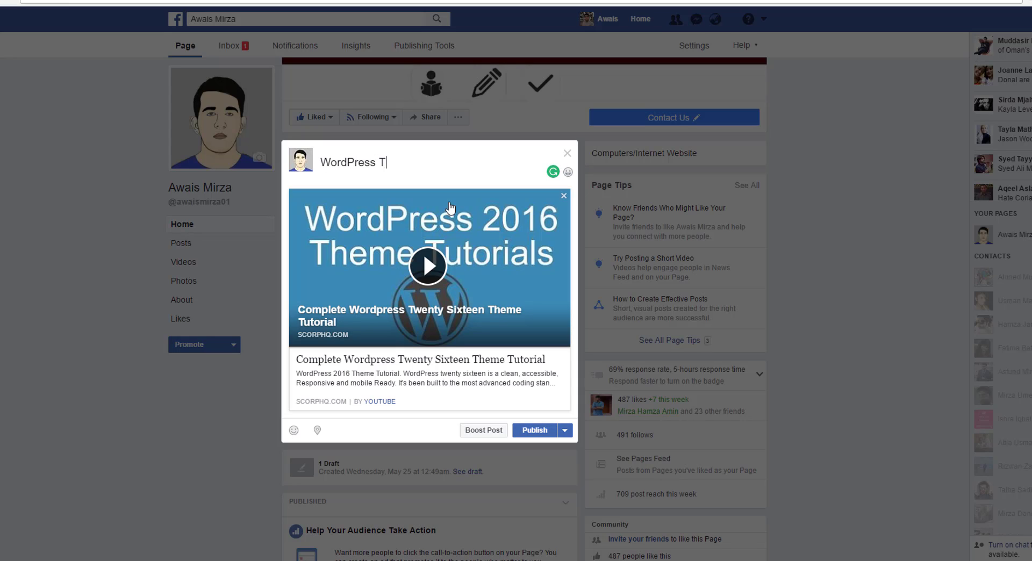
text(utorial)
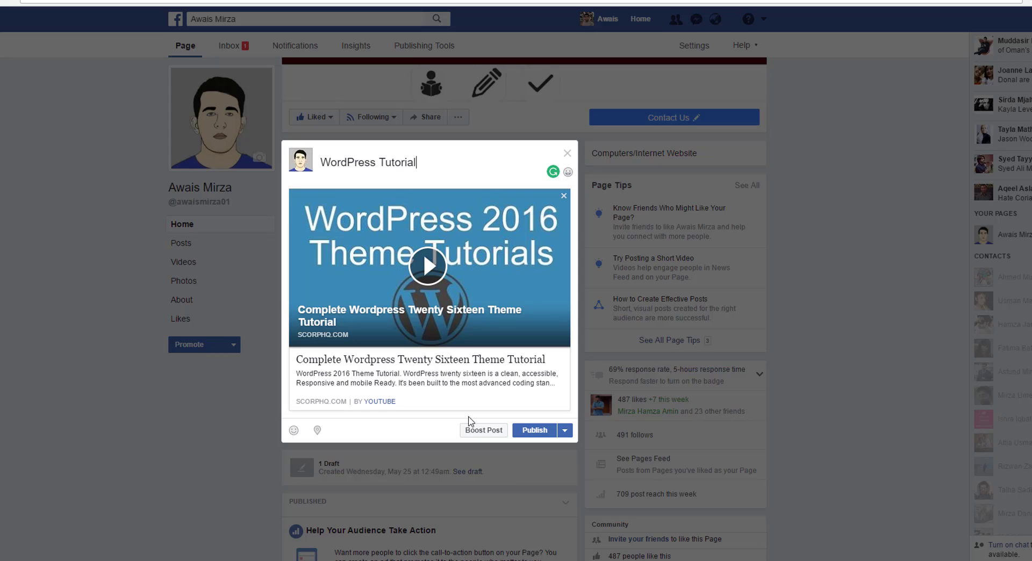
click(539, 430)
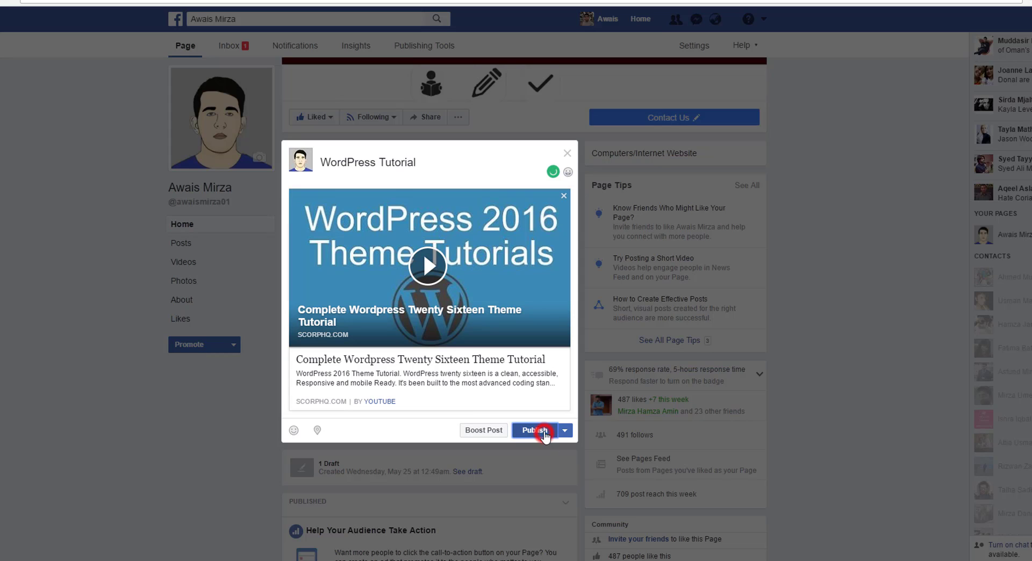
Publish the 'WordPress Tutorial' post and scroll the page timeline to view it.
click(536, 430)
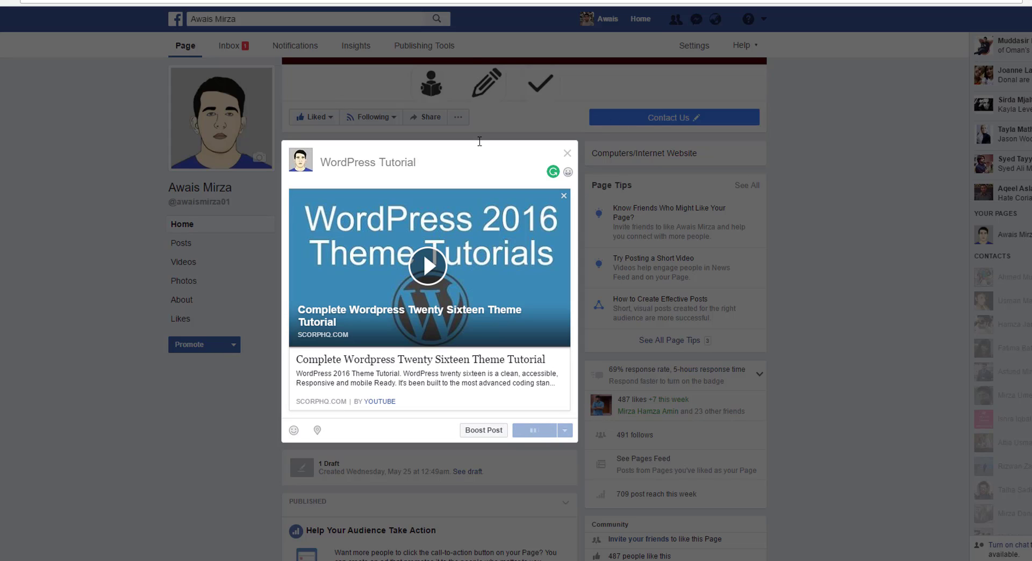
mouse_move(543, 280)
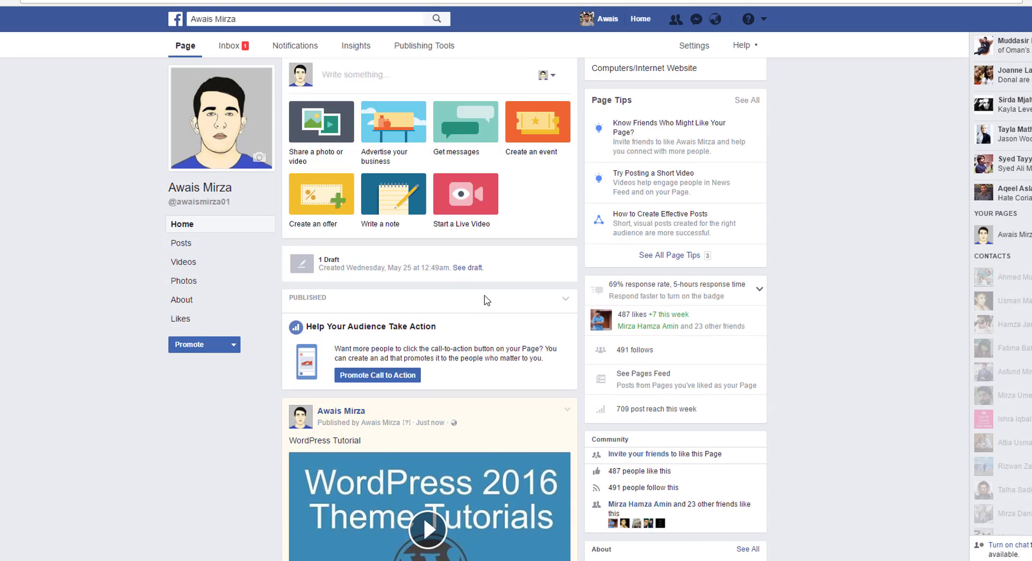
scroll(down, 3)
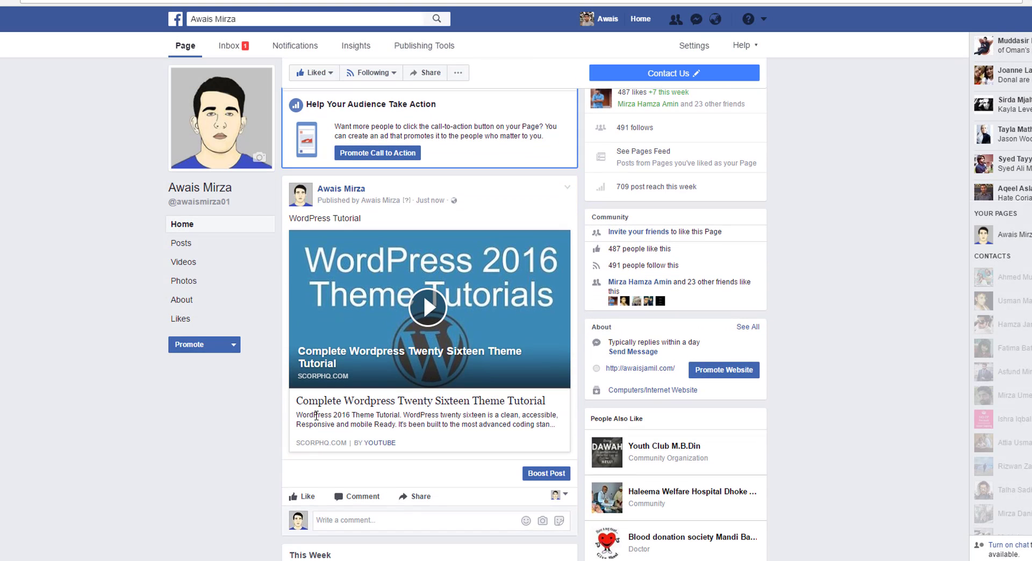
mouse_move(295, 420)
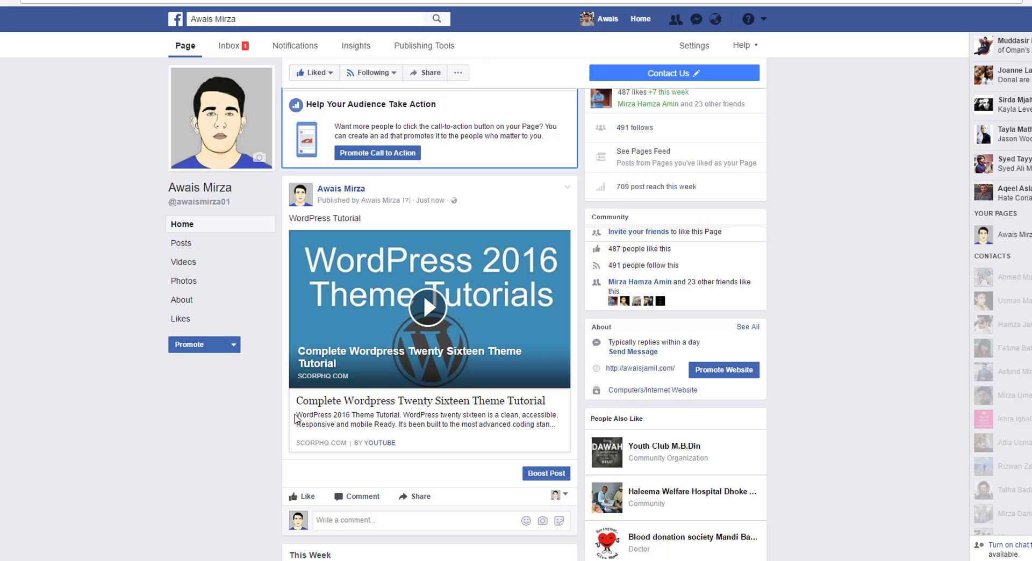
mouse_move(563, 453)
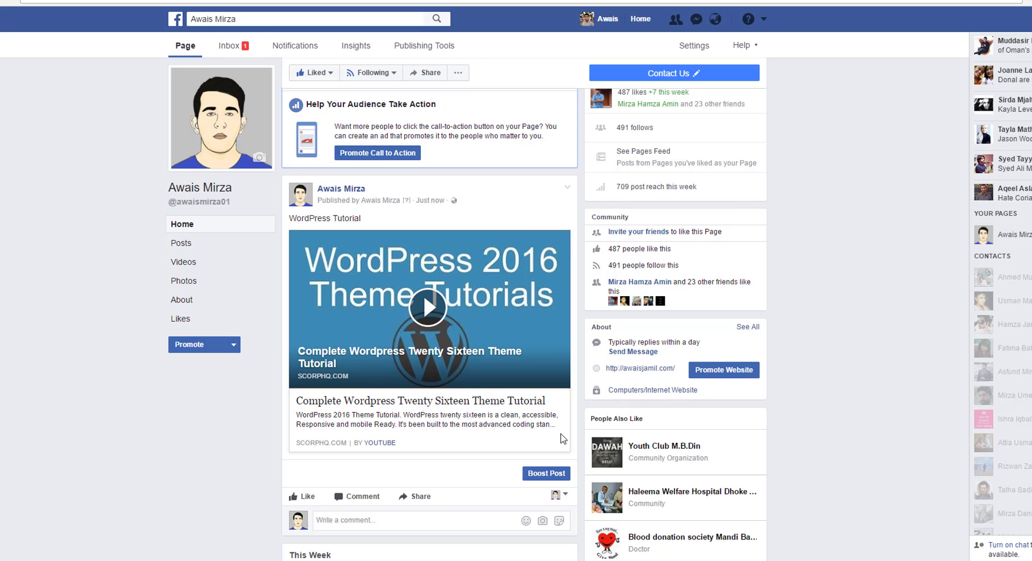
scroll(down, 3)
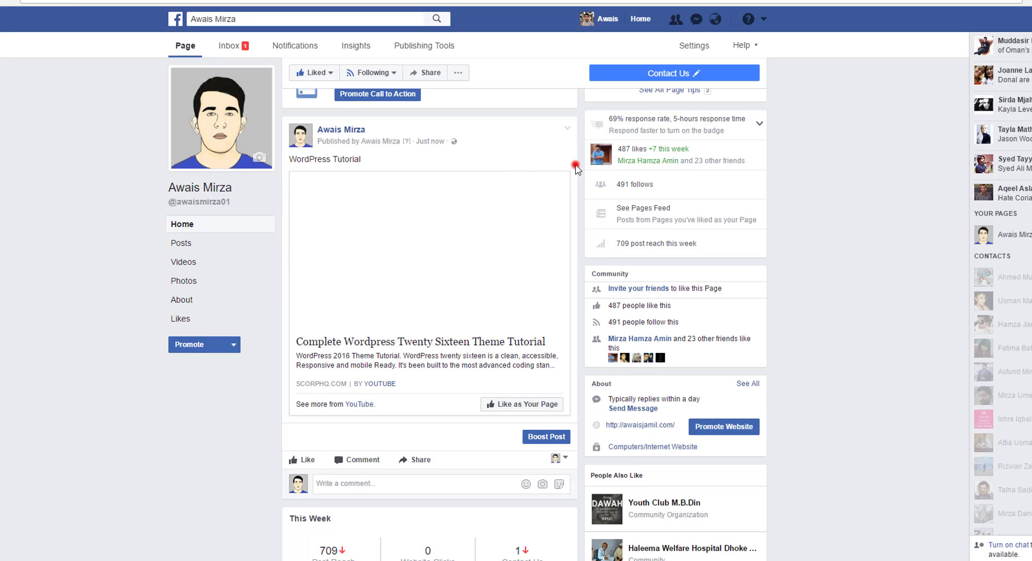
mouse_move(578, 170)
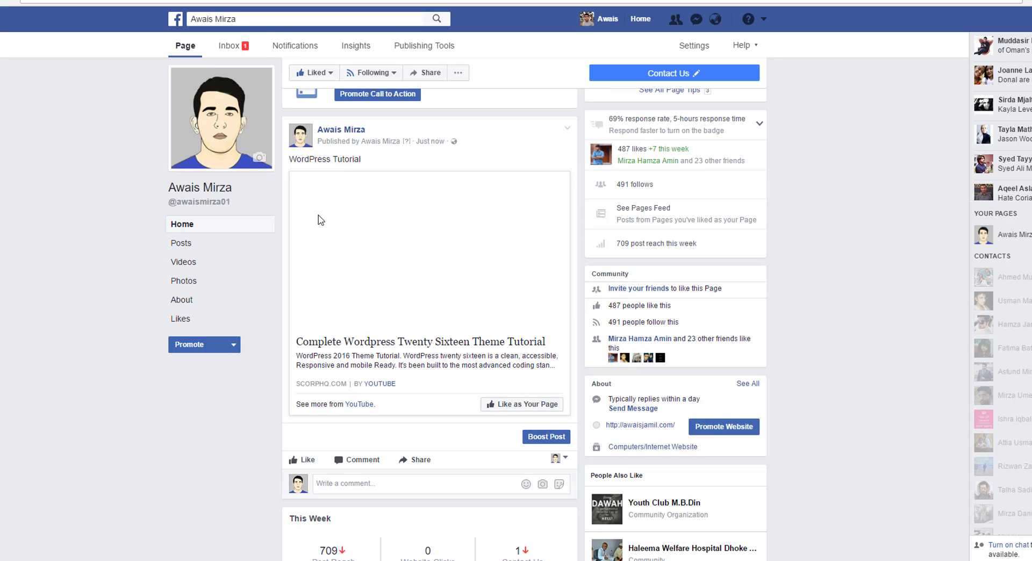
mouse_move(349, 270)
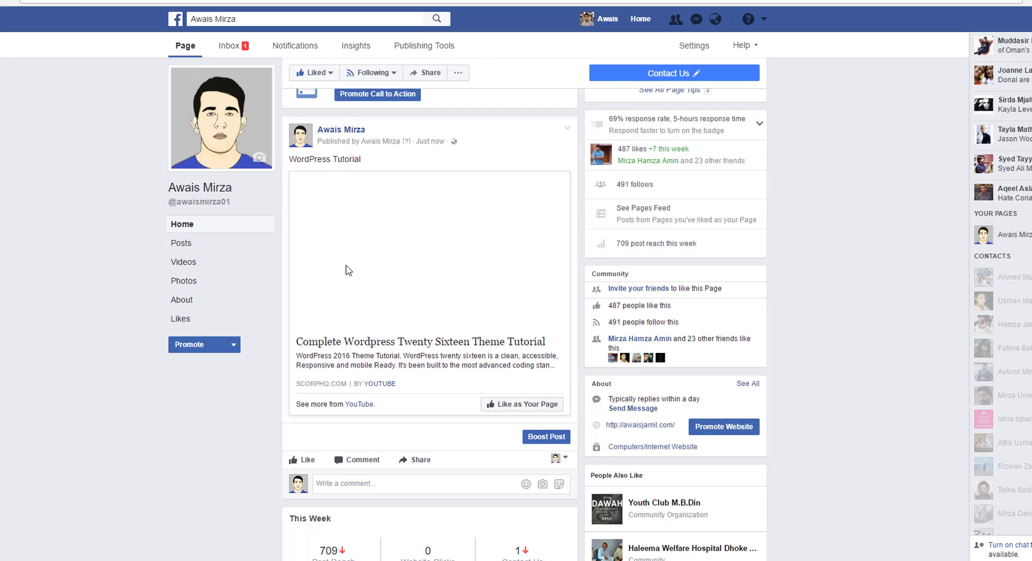
mouse_move(515, 302)
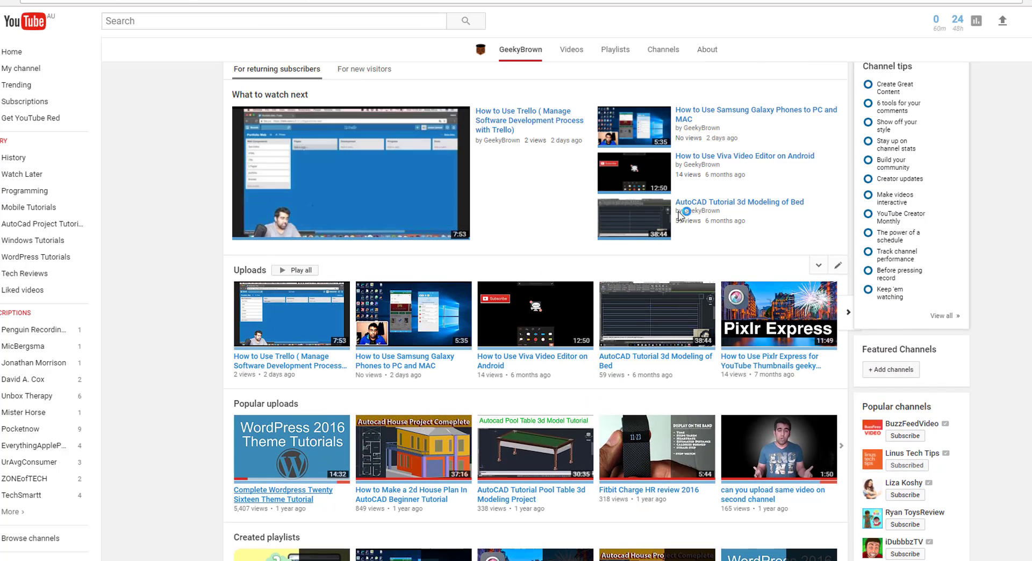
Scroll the YouTube channel Home page through uploads, popular uploads and playlists.
scroll(down, 3)
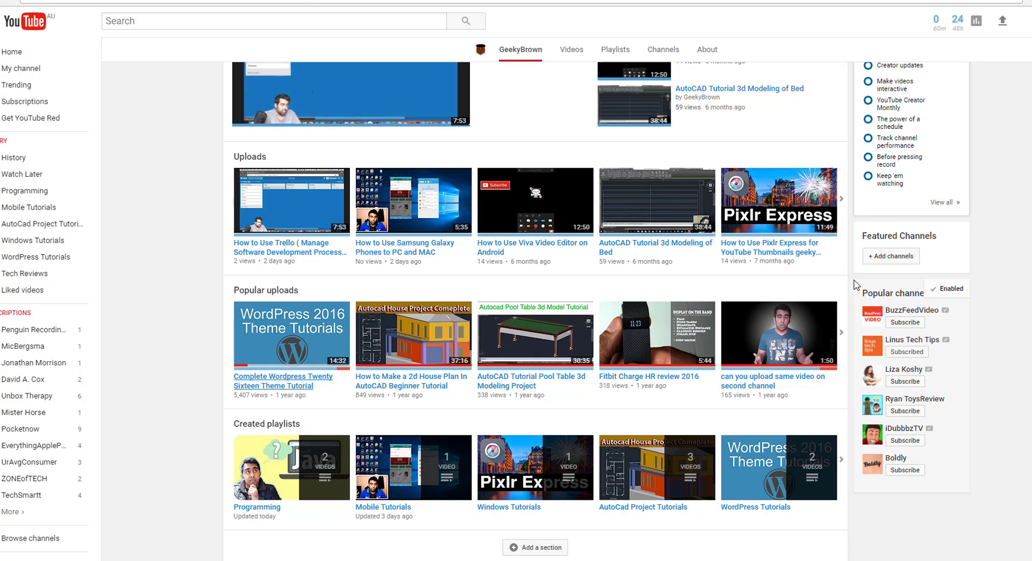
mouse_move(708, 207)
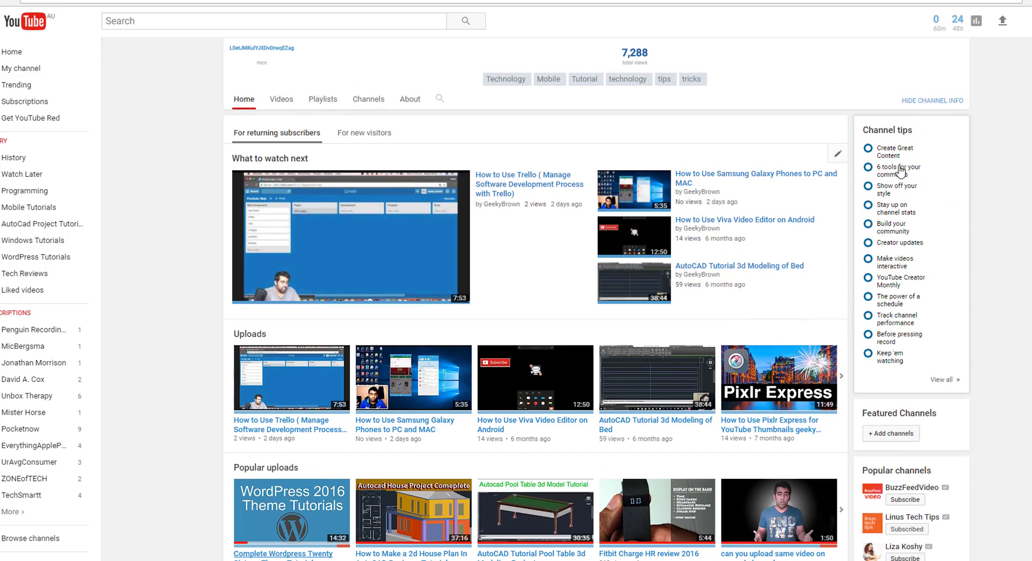
mouse_move(222, 166)
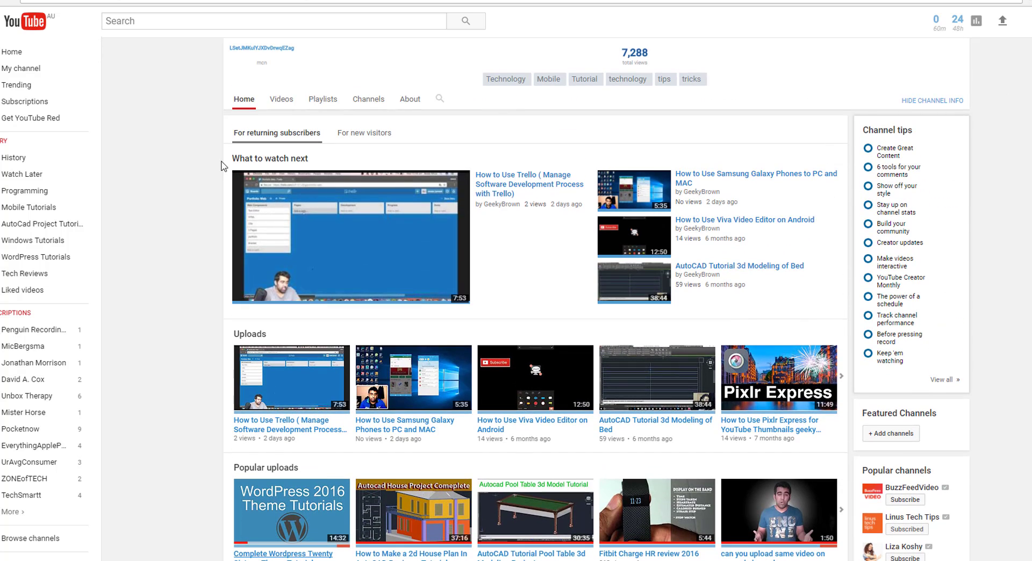